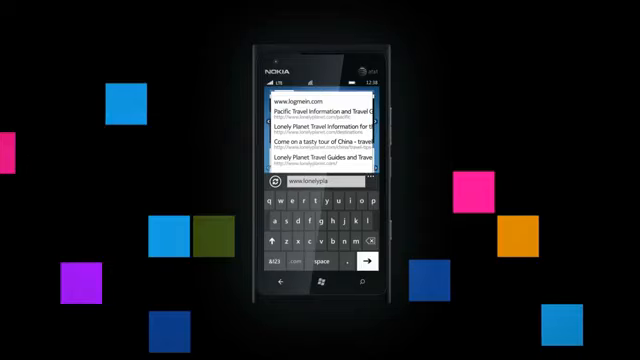
{"action": "left_click", "coordinate": [377, 264]}
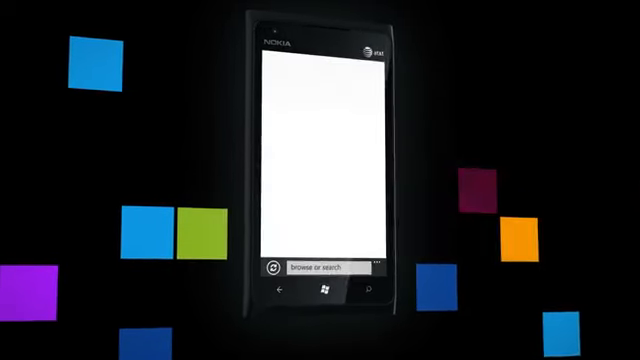
Search the web for 'hotels indonesia'.
{"action": "type", "text": "hotels"}
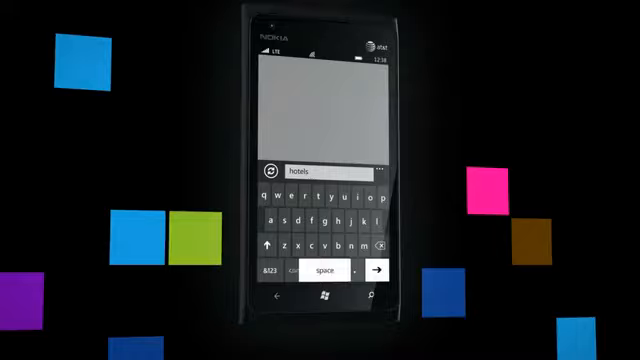
{"action": "type", "text": "indonesia"}
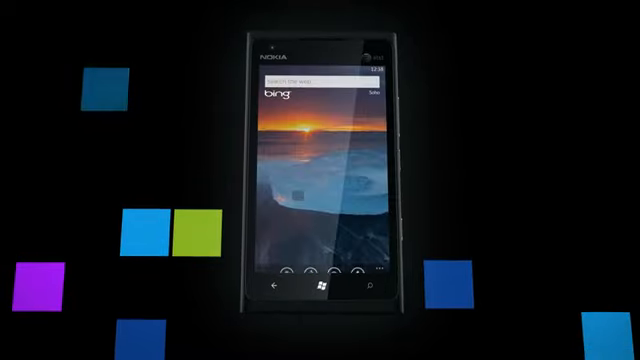
Enter 'Flights kuala lumpur to bali' in the Bing search box and submit it.
{"action": "left_click", "coordinate": [320, 78]}
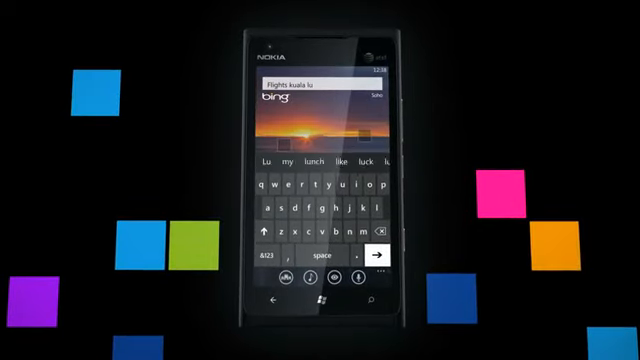
{"action": "left_click", "coordinate": [343, 204]}
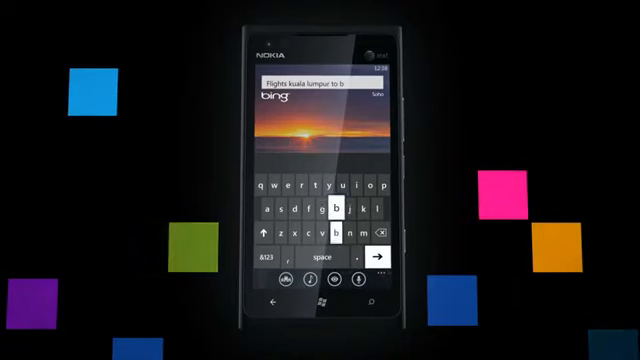
{"action": "left_click", "coordinate": [389, 254]}
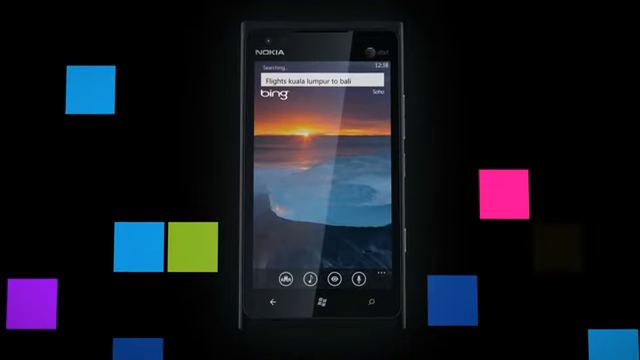